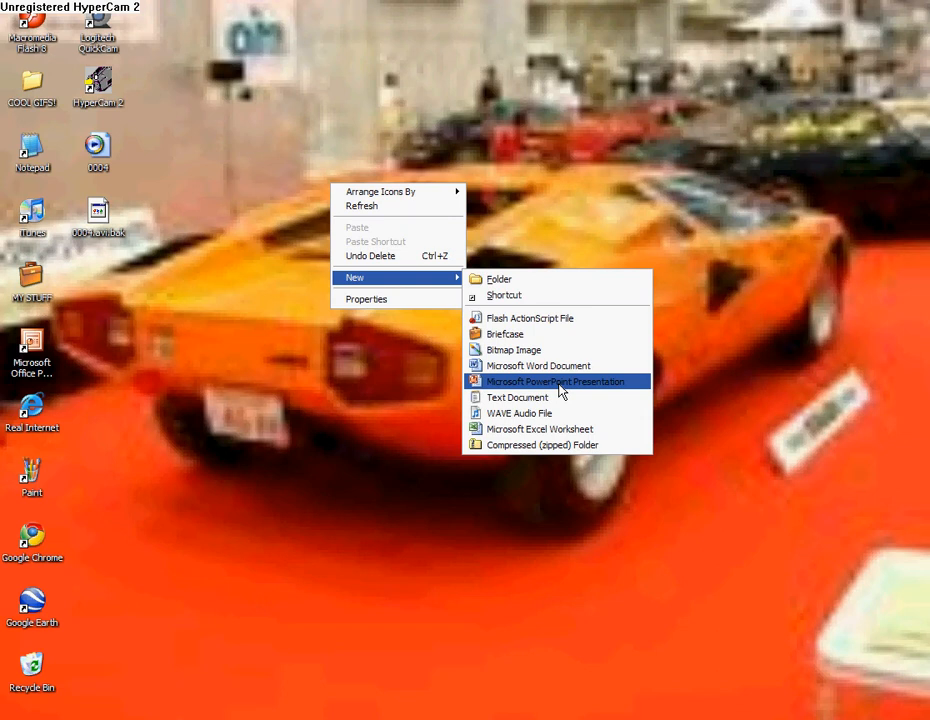
Step: Create a new blank text document on the desktop
left_click(552, 380)
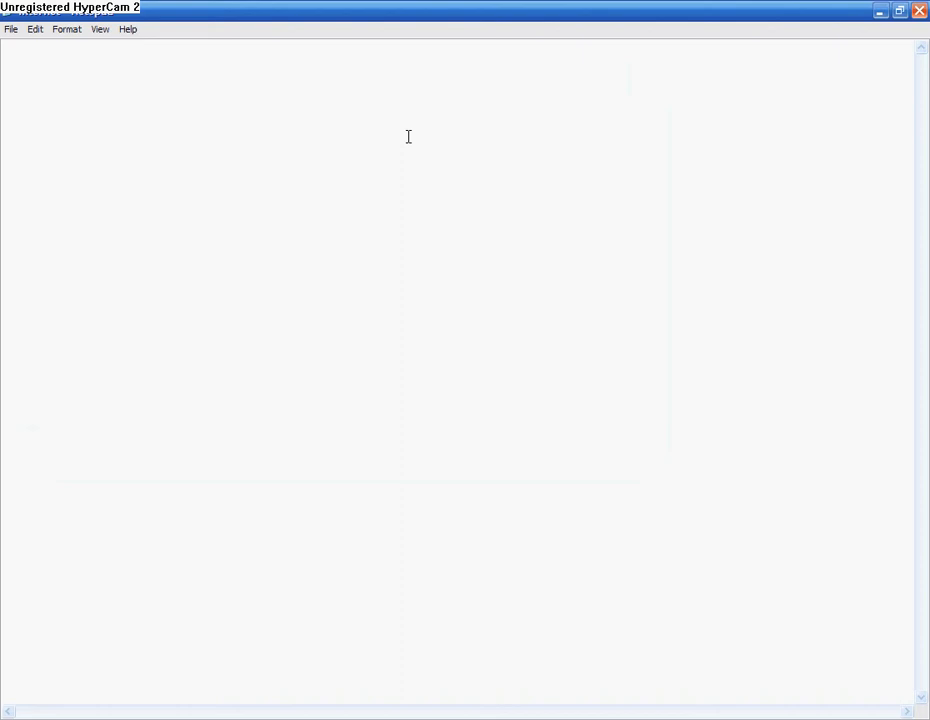
Step: Write the VBScript line msgbox "Your System Is Infected With Malware!"
type("msgbox \"")
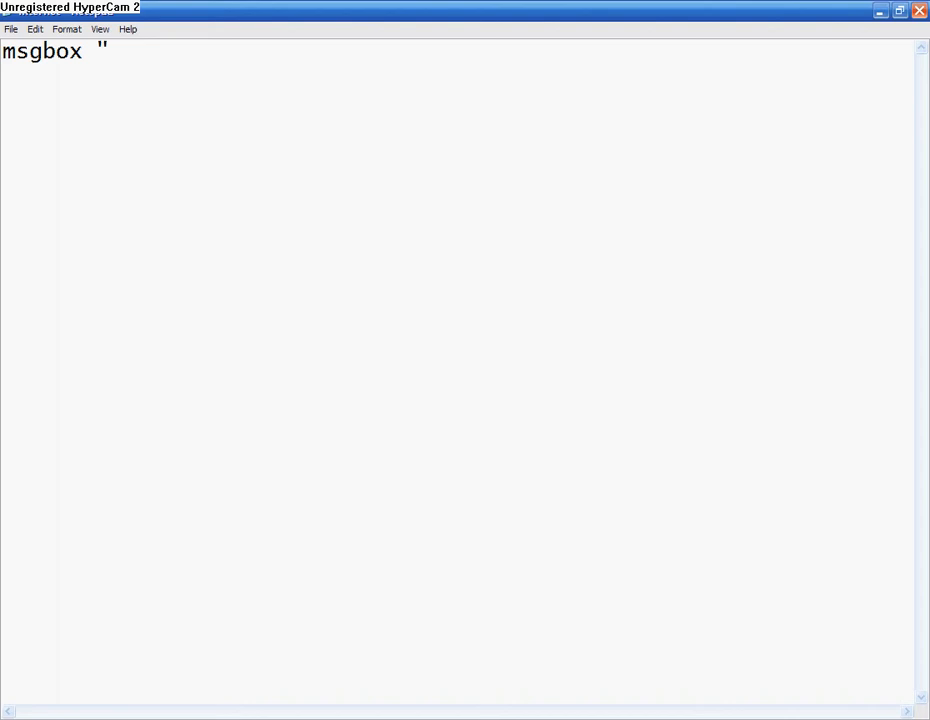
mouse_move(648, 272)
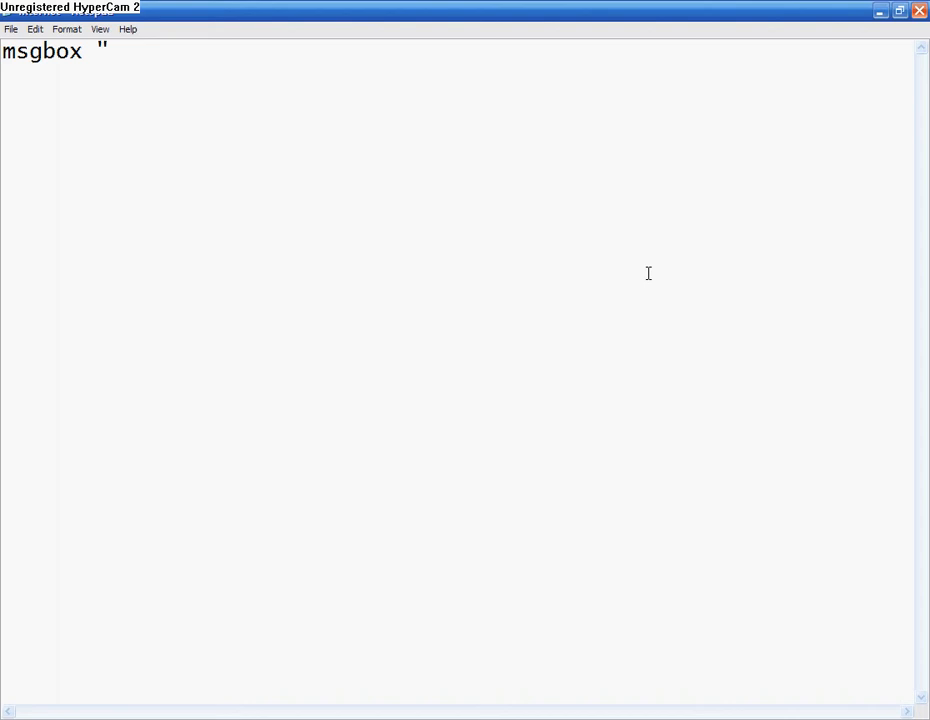
type("Your System Is I")
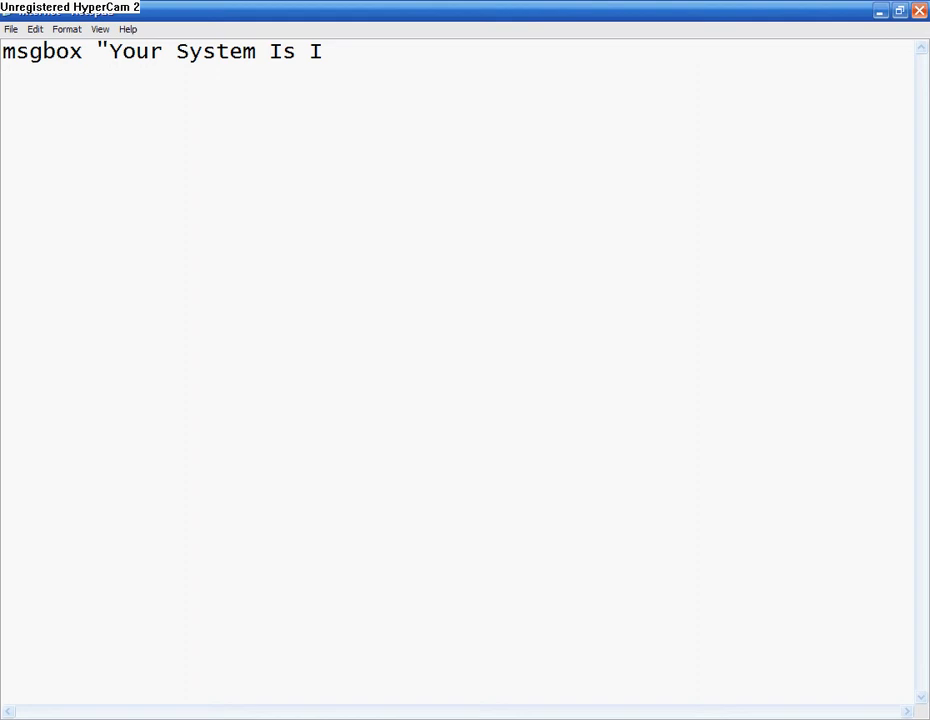
type("nfected With Malw")
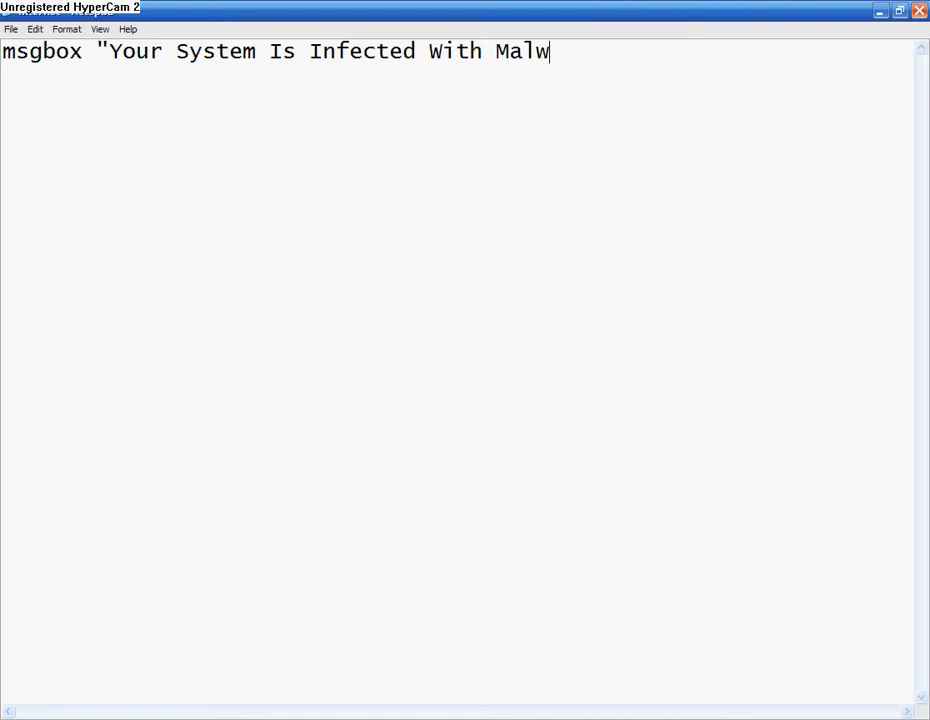
type("are!\"")
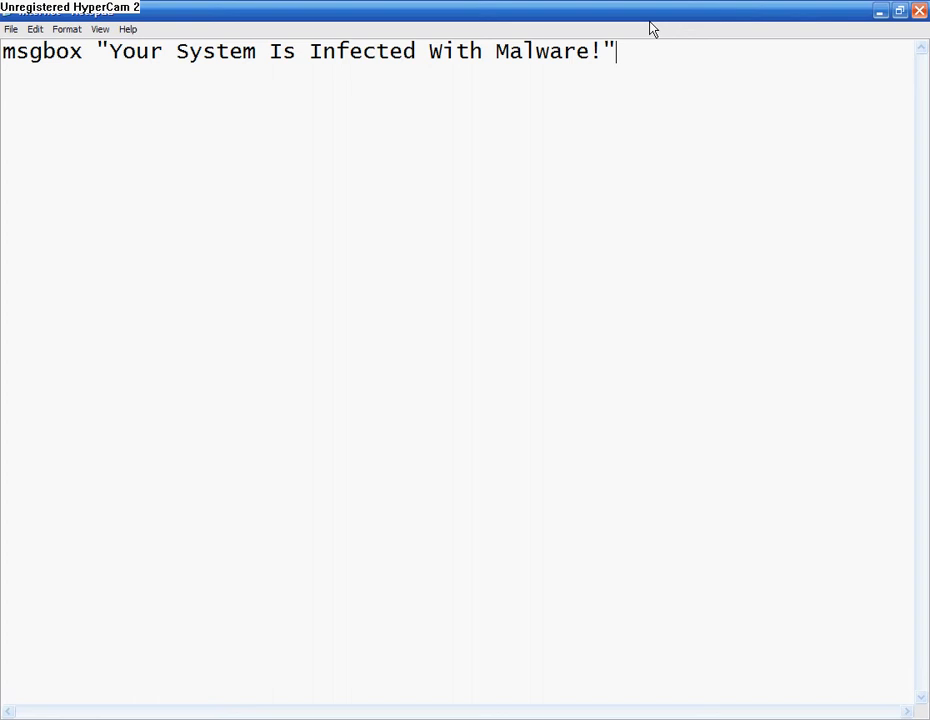
mouse_move(558, 92)
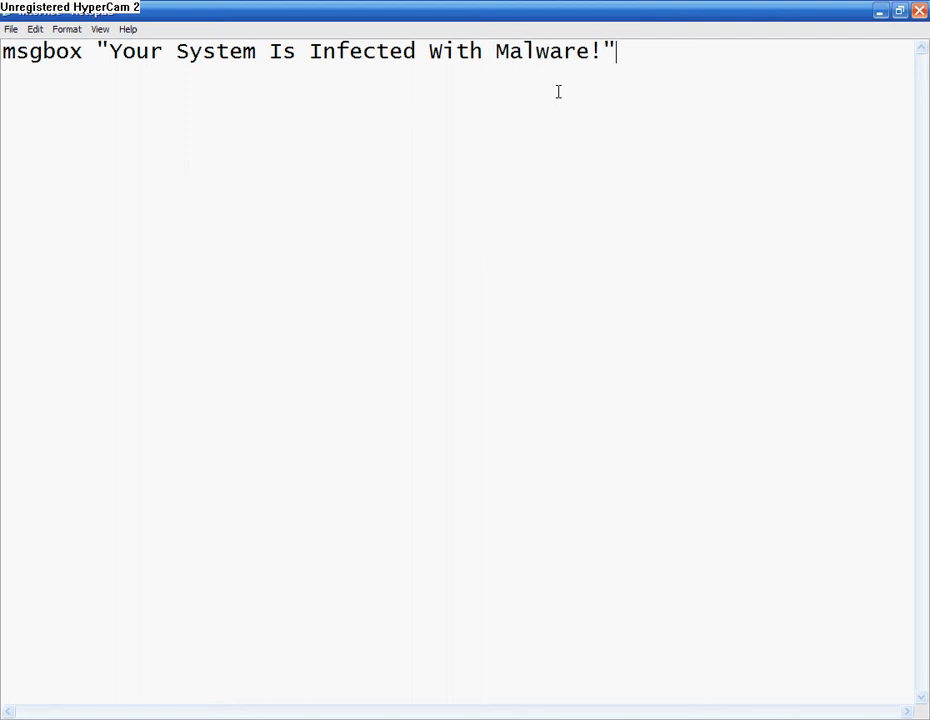
Step: Add the error-icon code ,16, and begin the quoted title with "Wa
type(",16,")
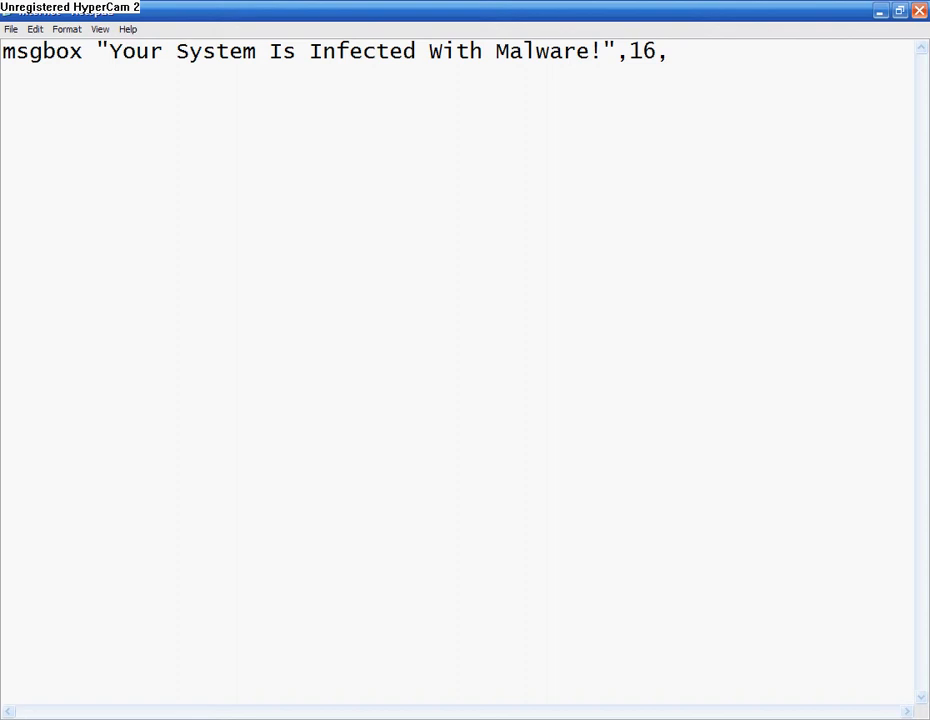
type("\"Wa")
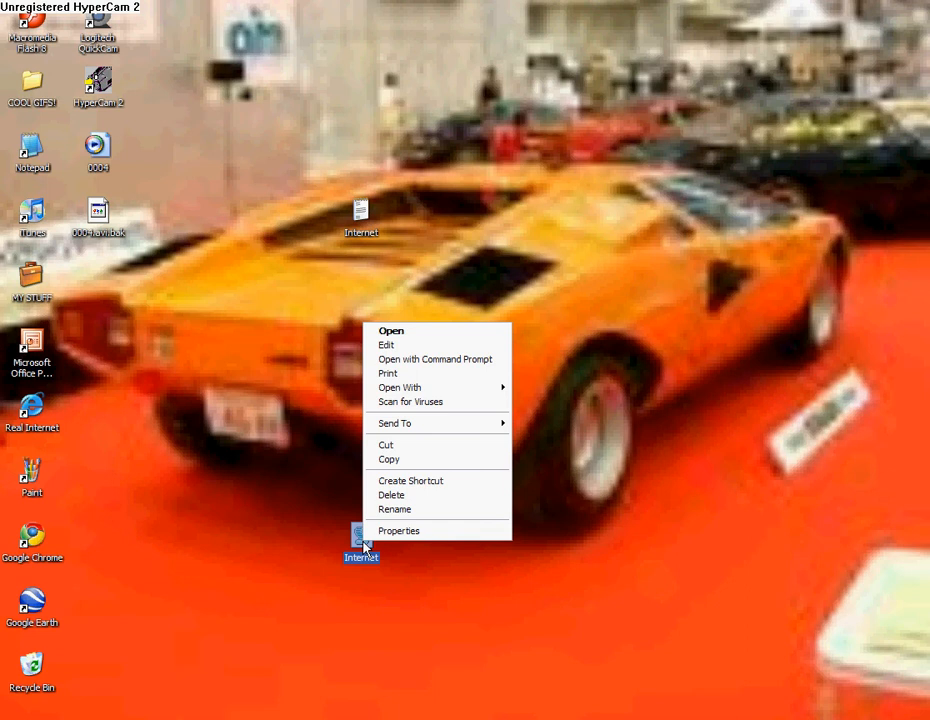
Step: Create a desktop shortcut to the Internet script file
left_click(410, 480)
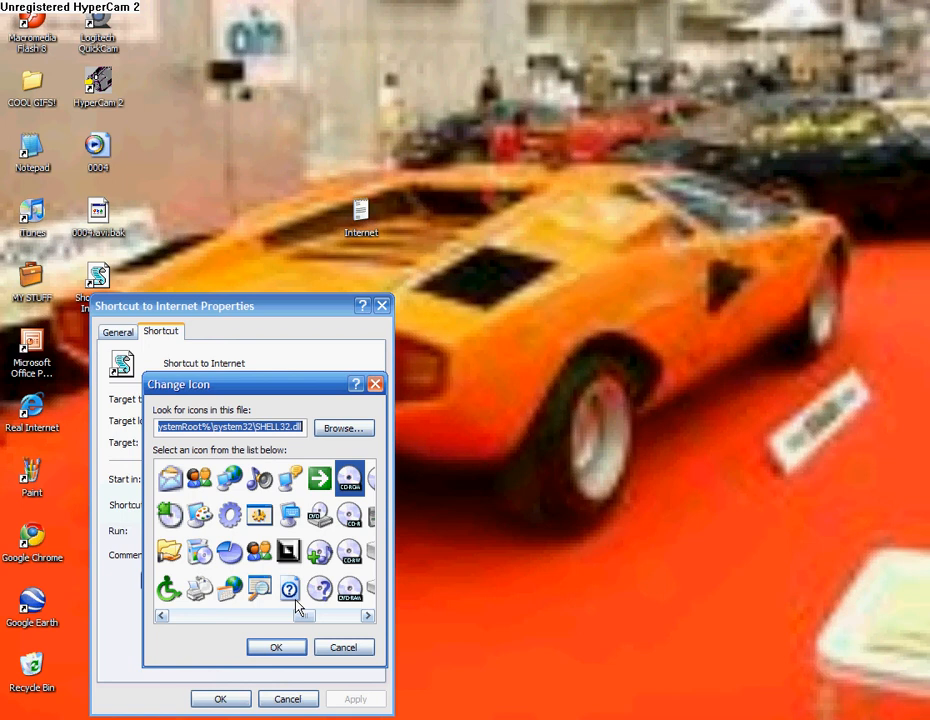
Step: Give the shortcut the blue Internet Explorer globe icon and apply it
left_click(276, 648)
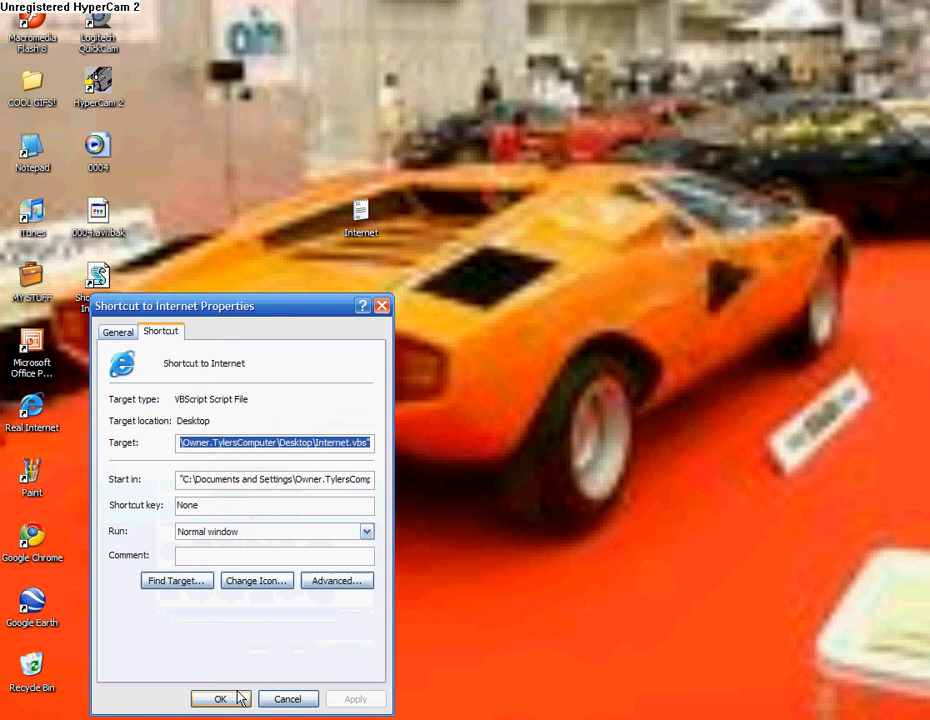
left_click(214, 698)
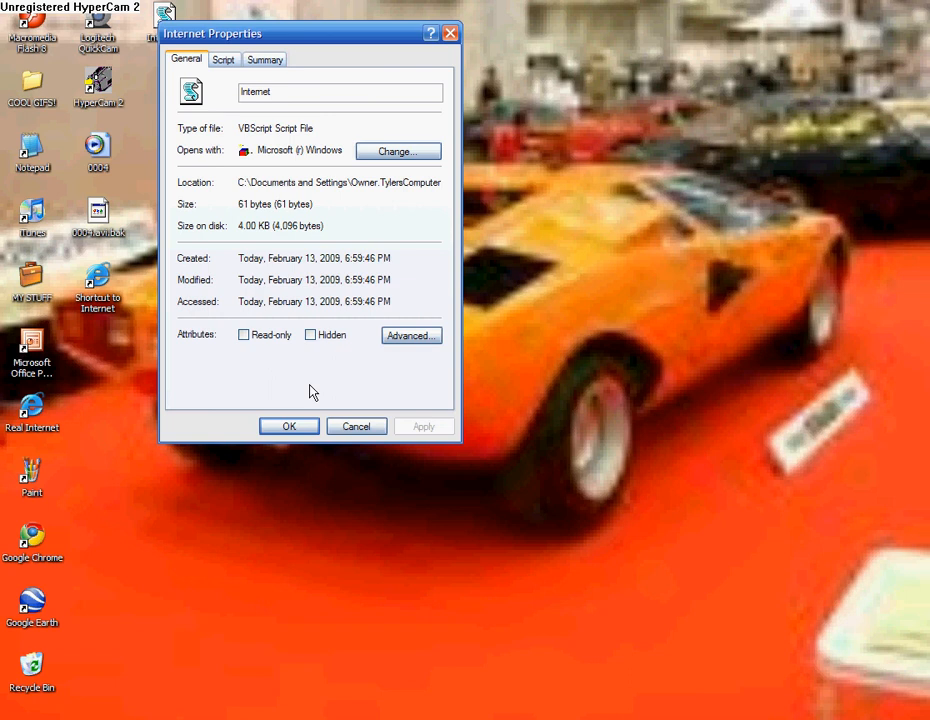
Step: Mark the original Internet script file as Hidden so only the shortcut shows
left_click(288, 426)
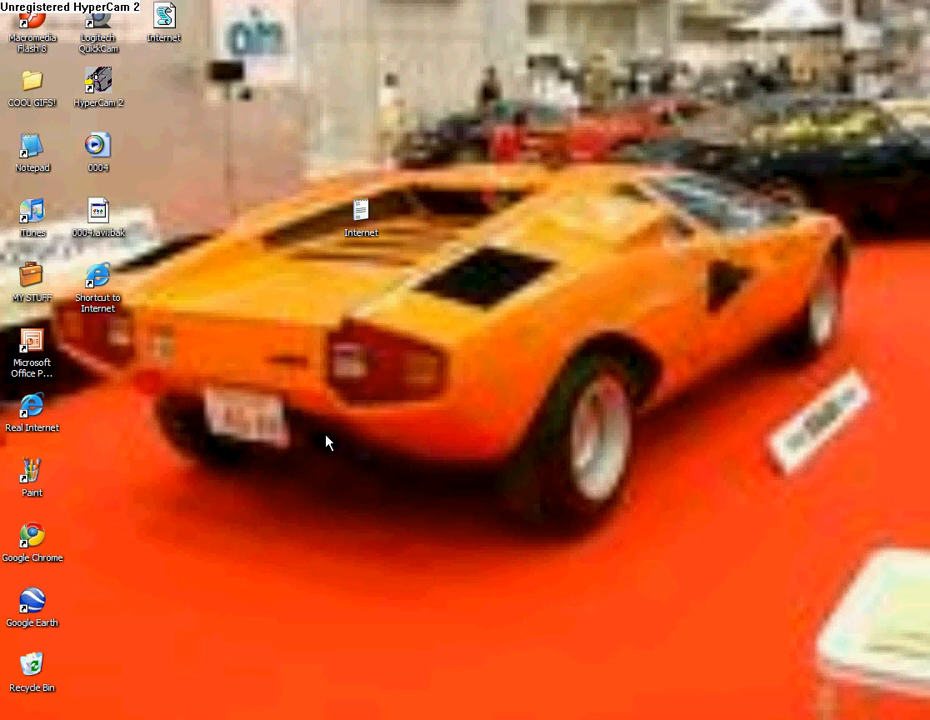
left_click(98, 280)
type("Internet")
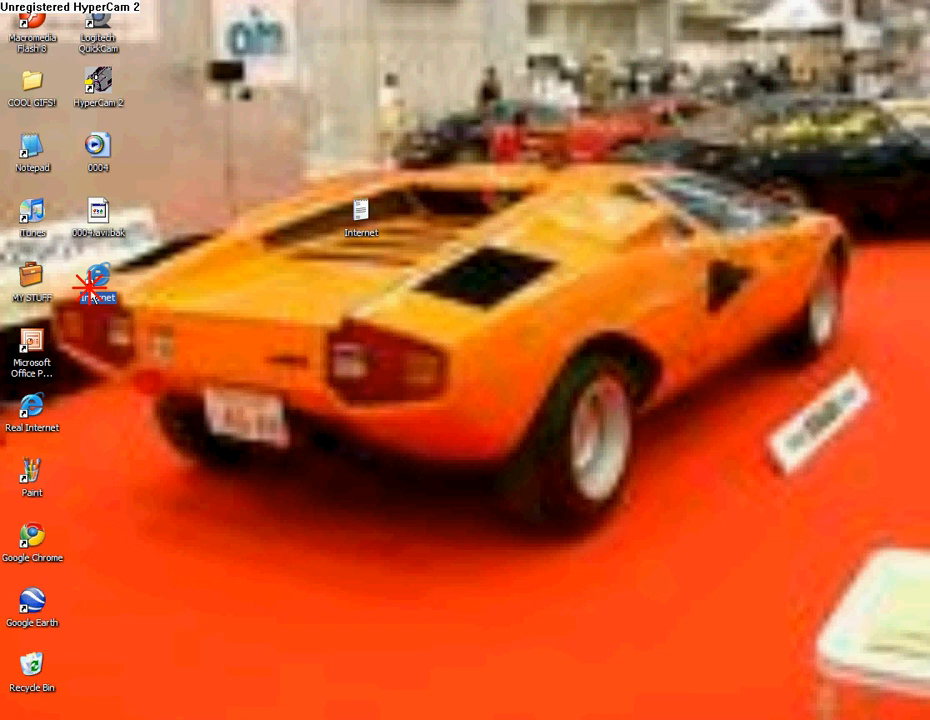
Step: Launch the disguised Internet shortcut, triggering the Missing Shortcut notice for Internet.vbs
double_click(96, 280)
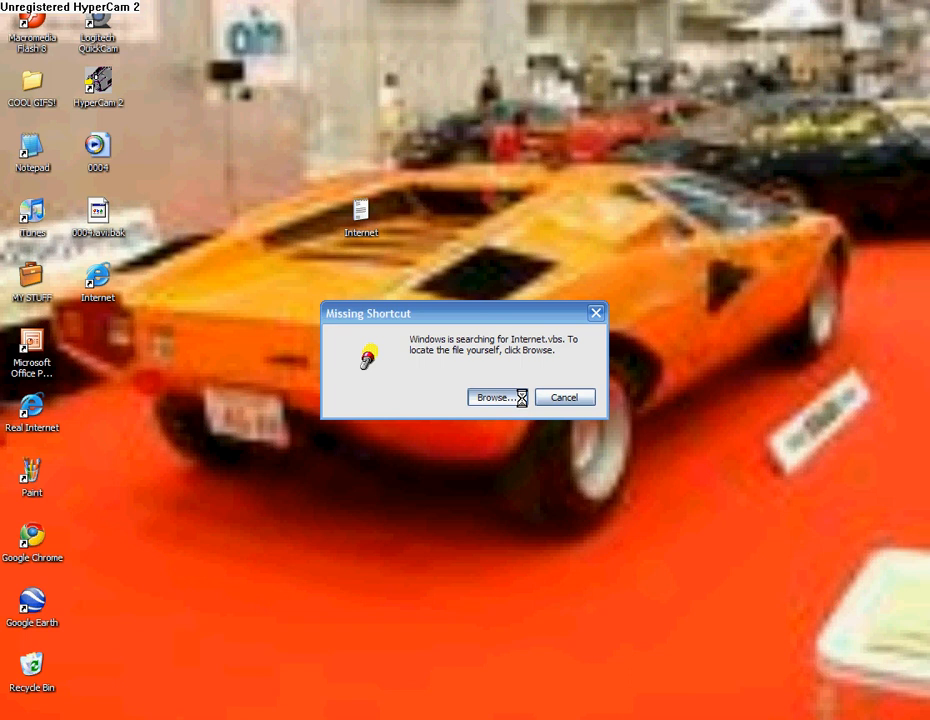